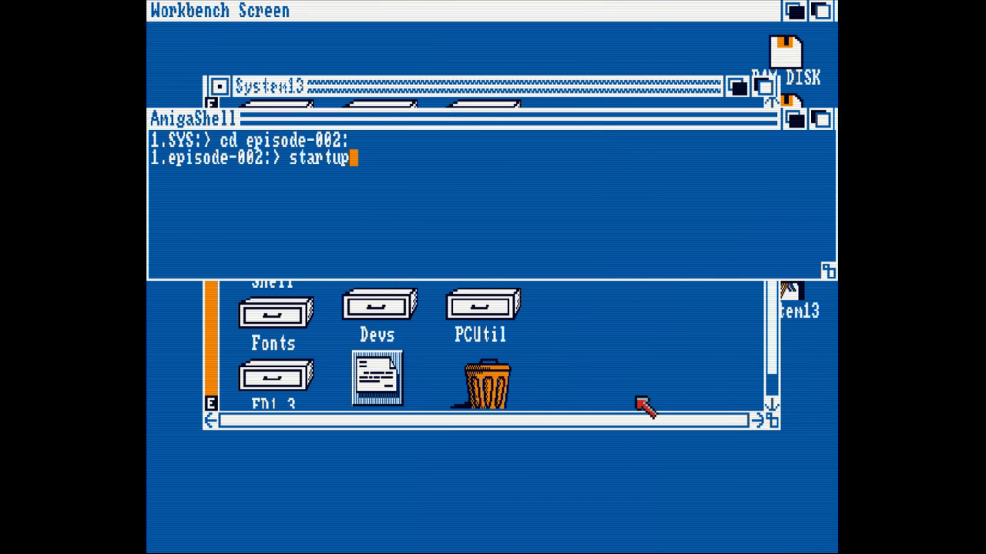
Step: Execute the typed 'startup' command so it prints 'PAL display: 1'
{"action": "key", "text": "Return"}
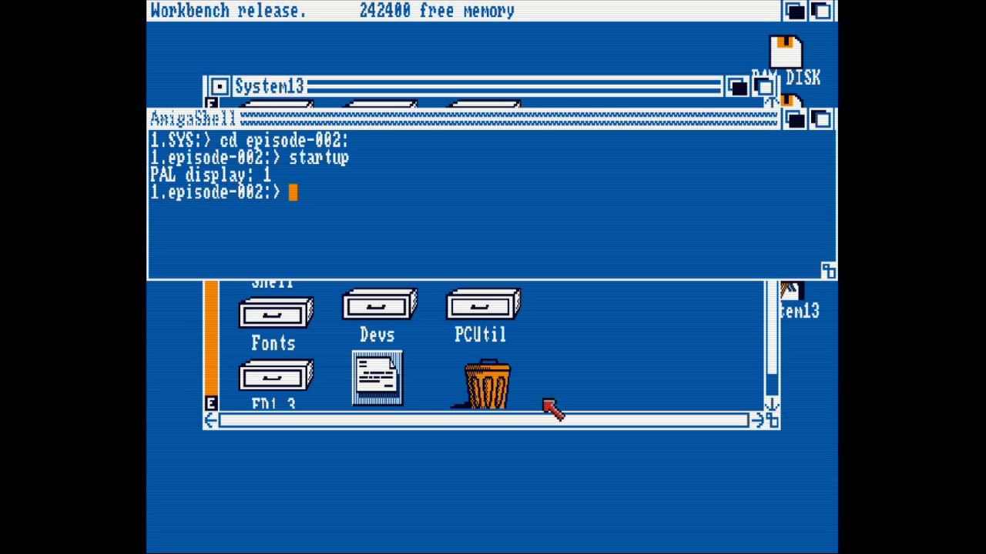